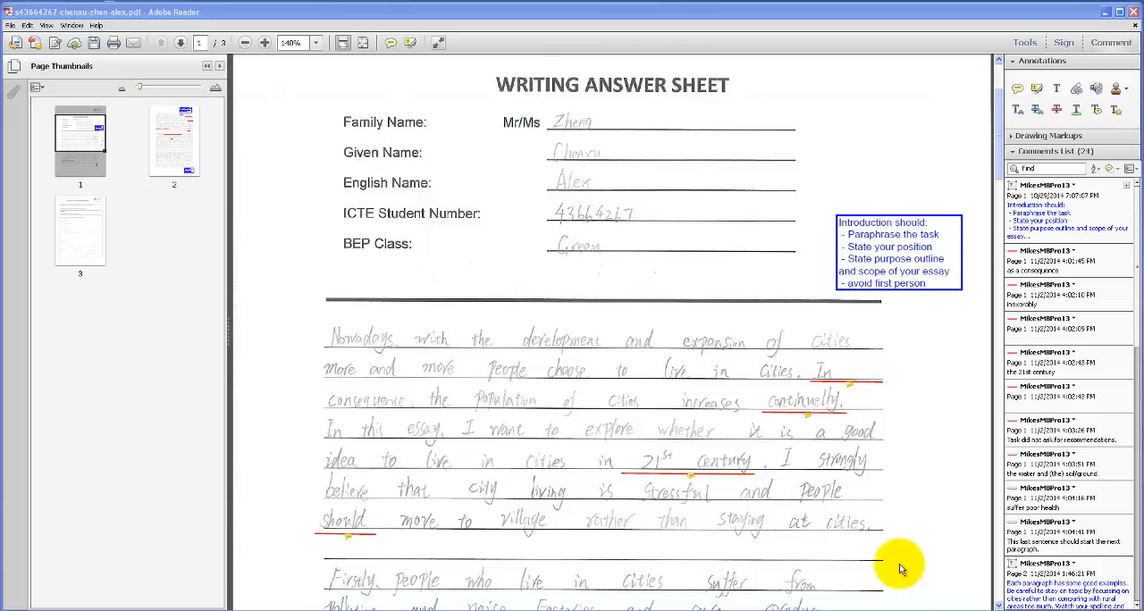
pyautogui.moveTo(897, 443)
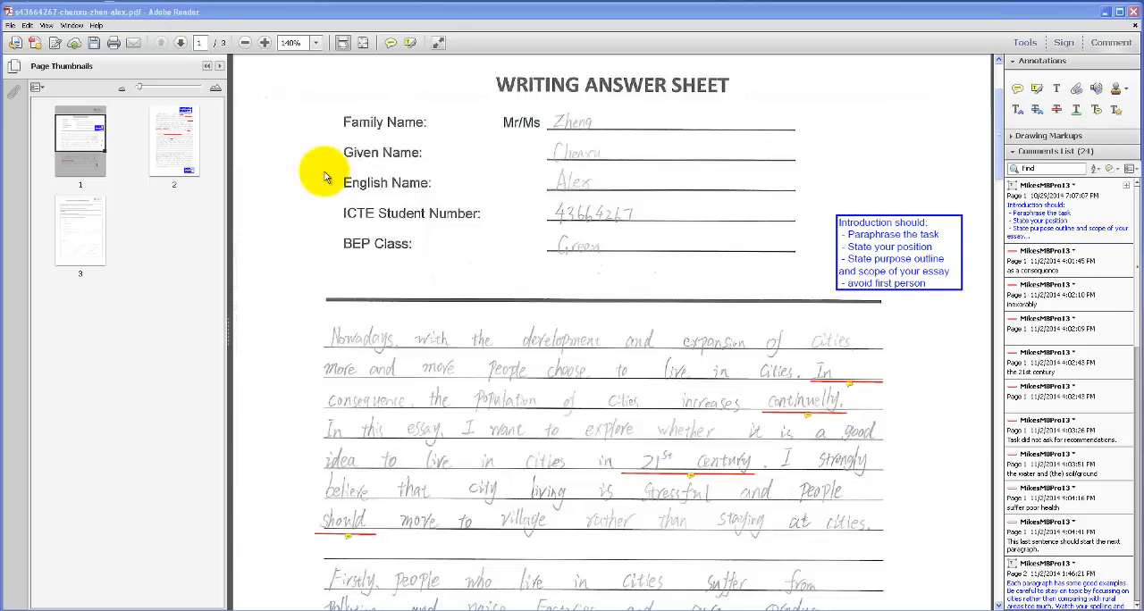
pyautogui.moveTo(521, 325)
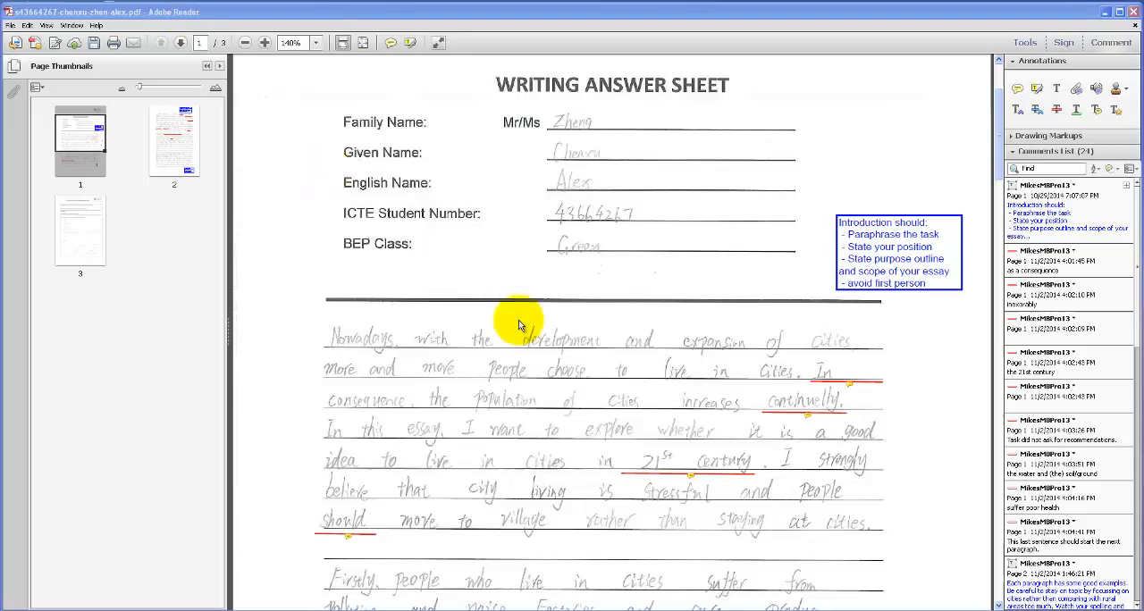
pyautogui.moveTo(804, 414)
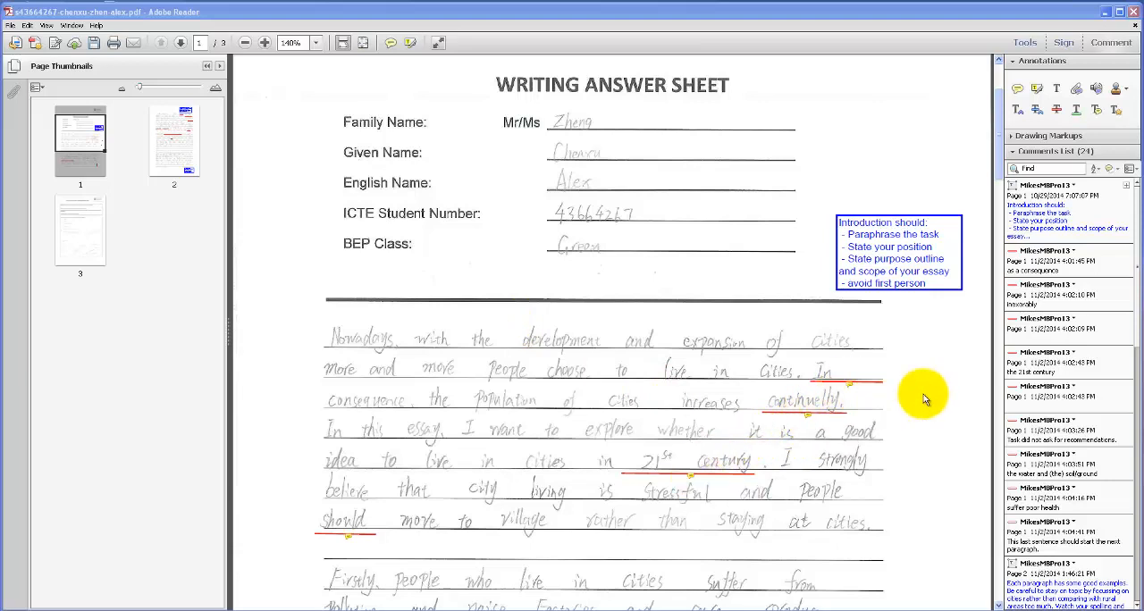
pyautogui.moveTo(945, 328)
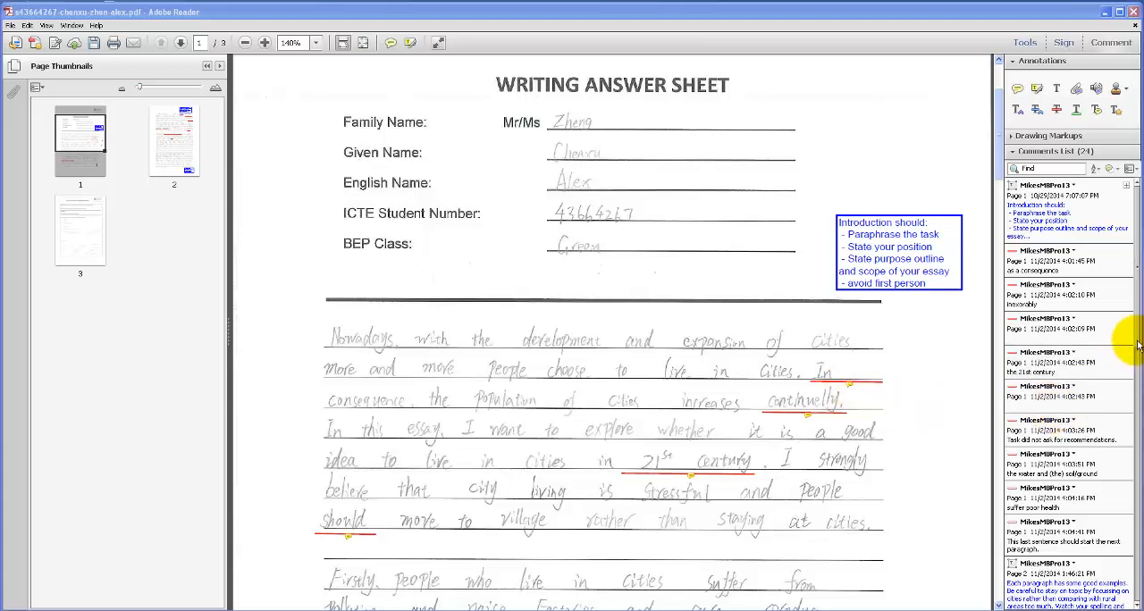
pyautogui.scroll(-3)
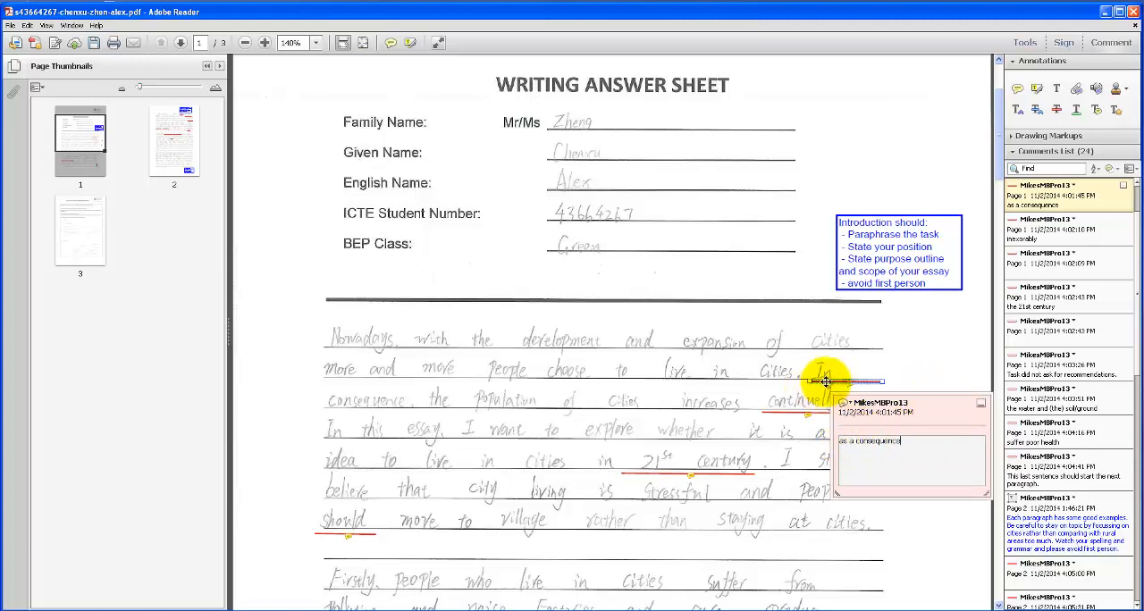
pyautogui.moveTo(921, 403)
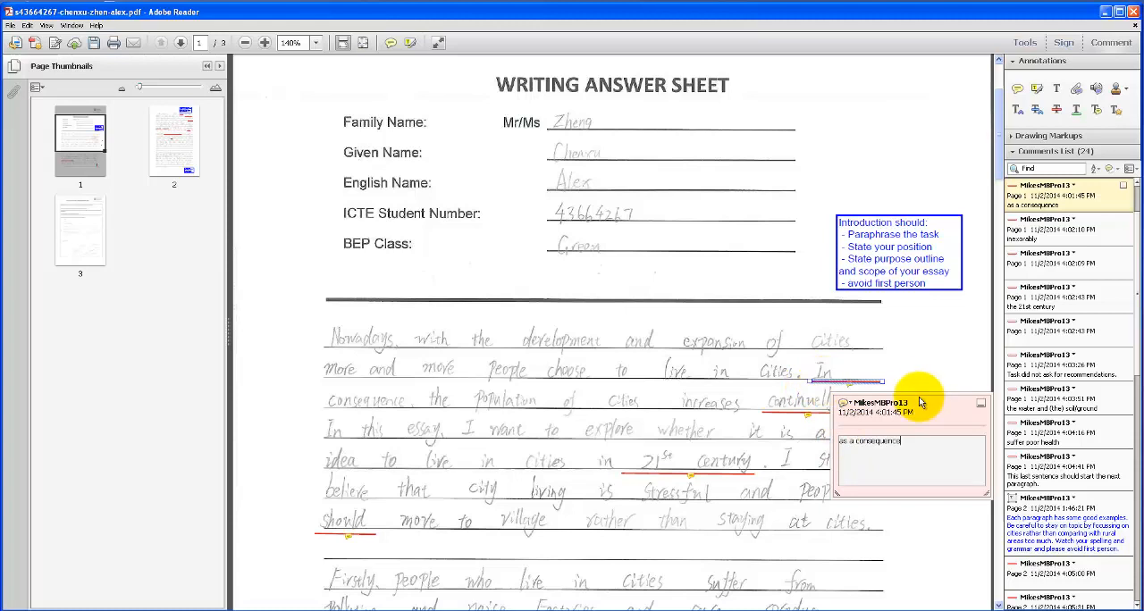
pyautogui.moveTo(939, 362)
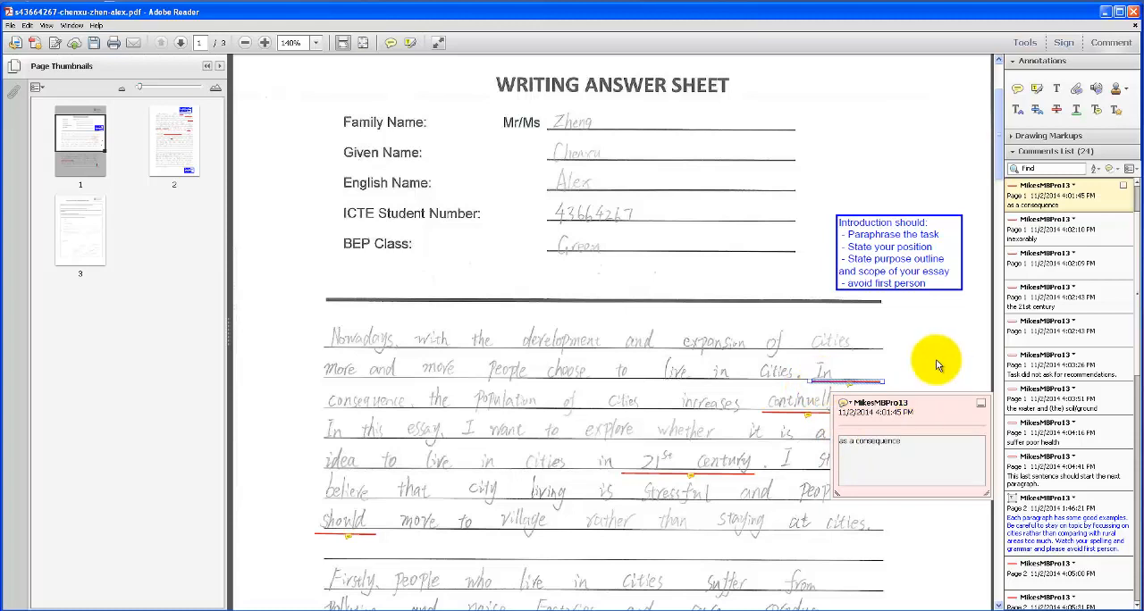